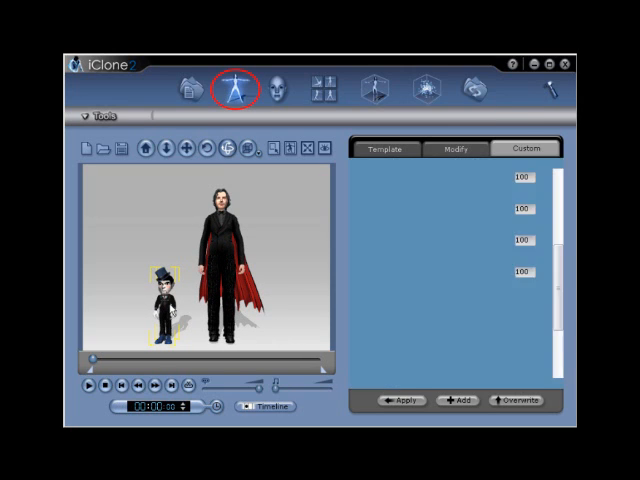
# Show the Modify settings with body, head, hand and feet size controls
pyautogui.click(232, 84)
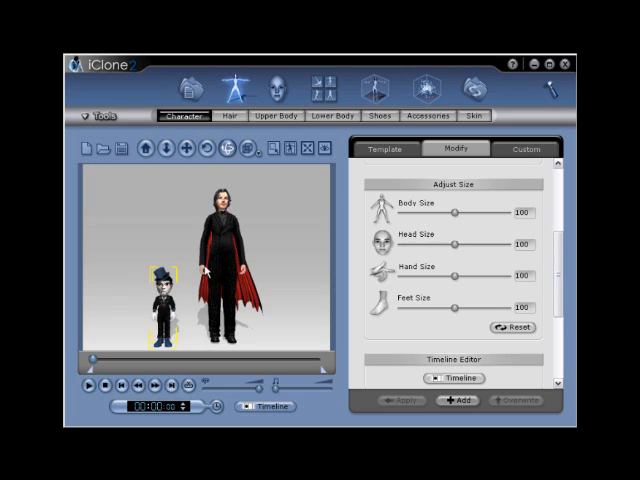
pyautogui.moveTo(212, 286)
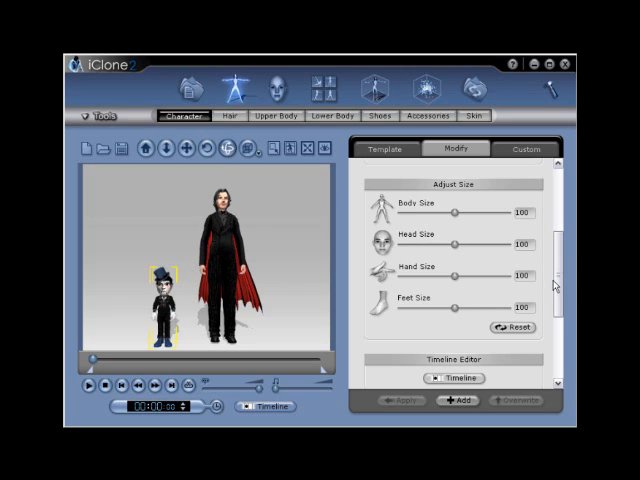
# Scroll the Modify panel to the Character Position and Link To fields
pyautogui.scroll(-3)
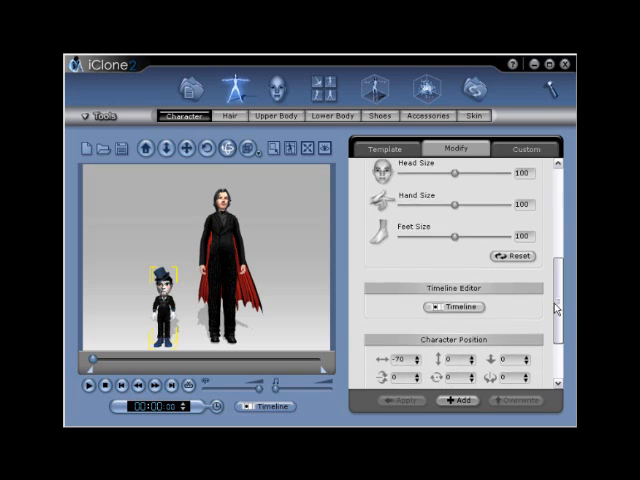
pyautogui.scroll(-3)
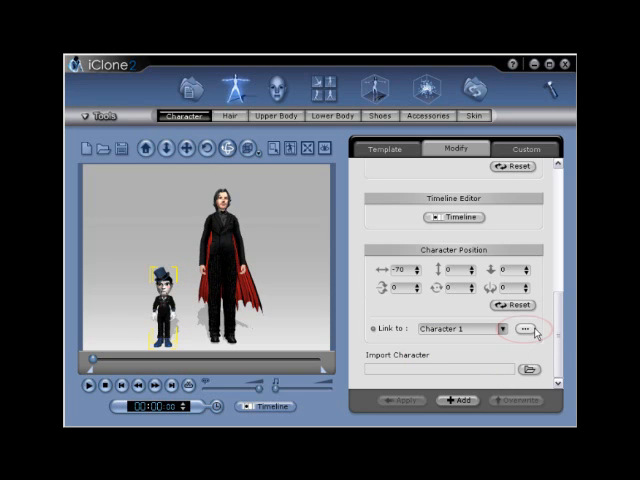
pyautogui.moveTo(530, 328)
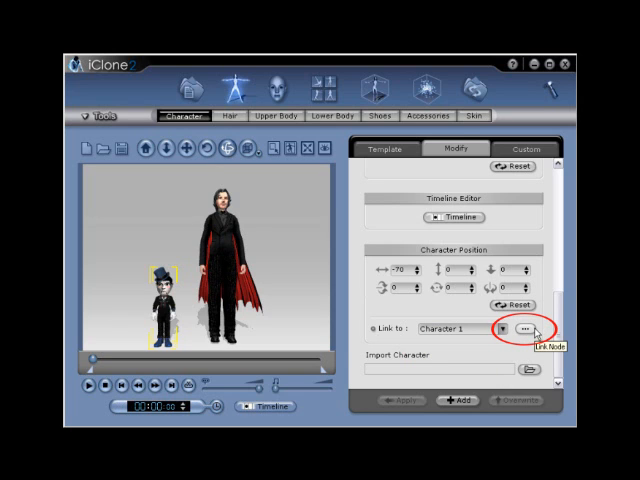
# Choose the ventriloquist's right hand as the puppet's parent in the sub-node link dialog
pyautogui.click(532, 328)
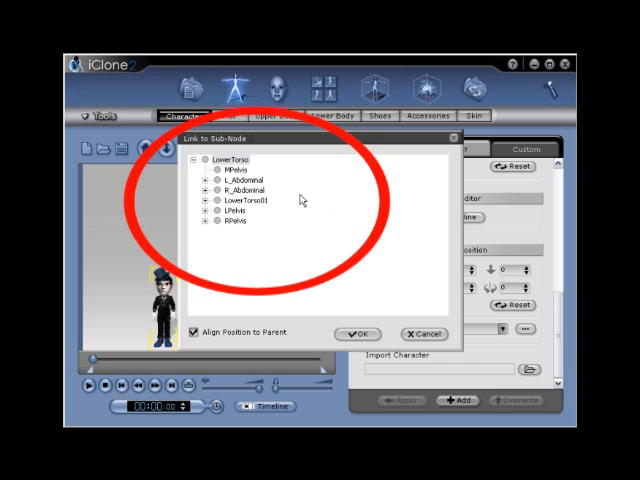
pyautogui.moveTo(258, 232)
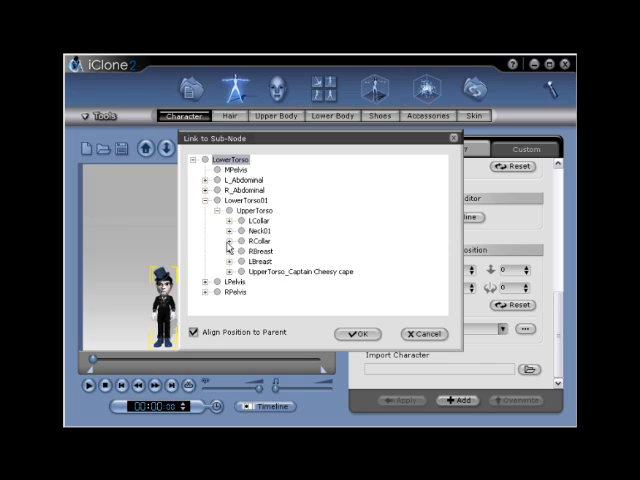
pyautogui.click(230, 240)
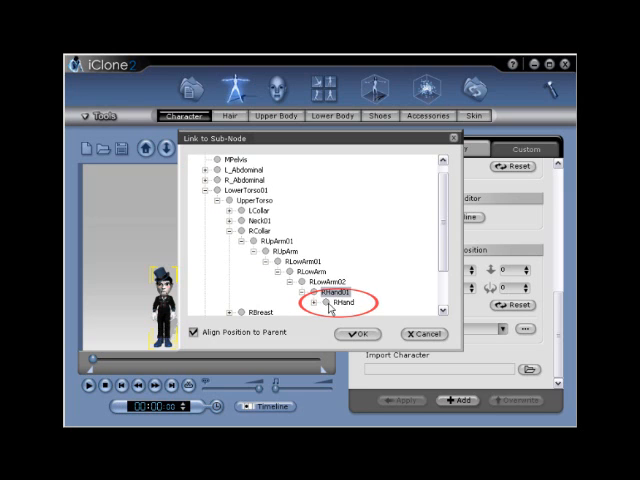
pyautogui.click(336, 304)
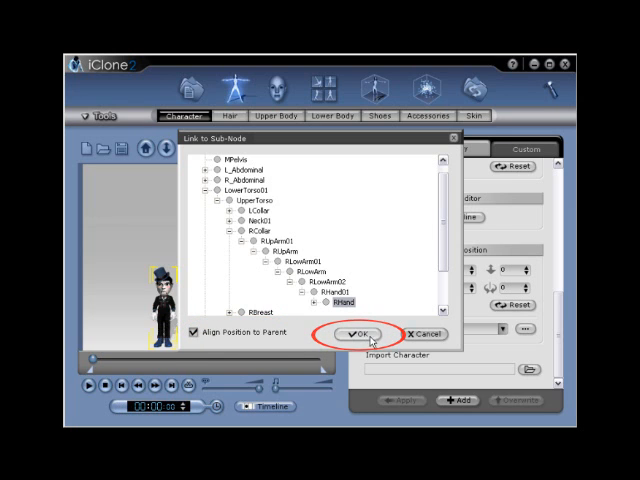
# Confirm the link so the puppet attaches to the right hand, aligned to parent
pyautogui.click(352, 334)
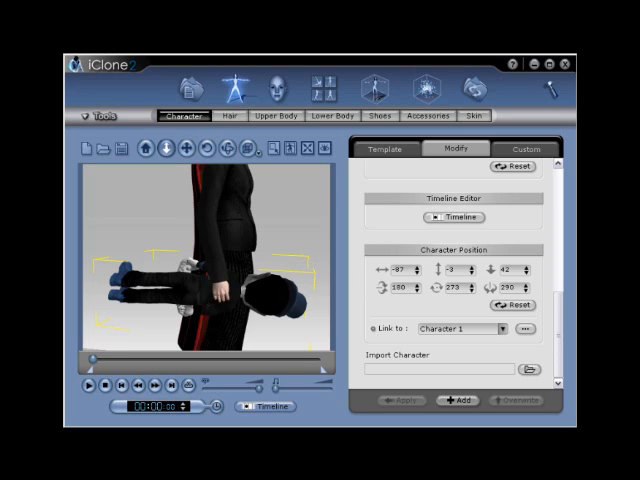
# Browse the motion template library and apply a motion to the ventriloquist
pyautogui.click(326, 82)
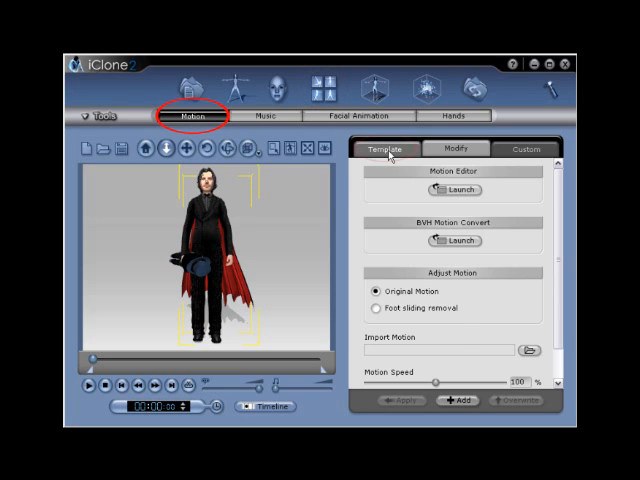
pyautogui.click(400, 150)
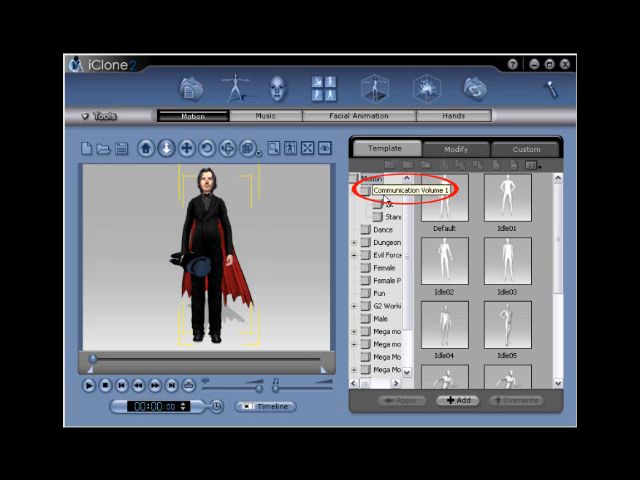
pyautogui.click(356, 192)
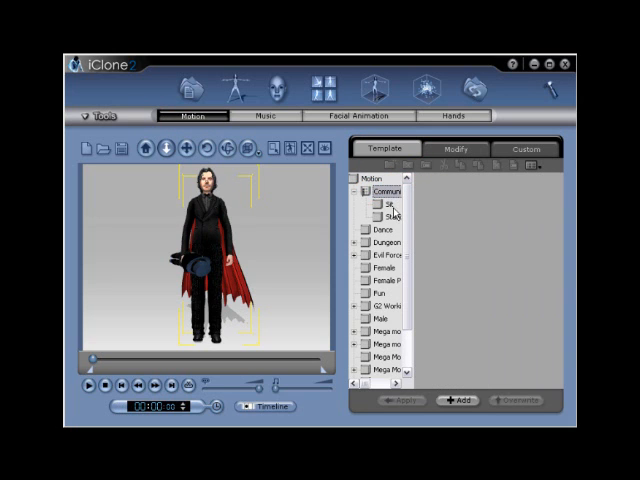
pyautogui.click(392, 214)
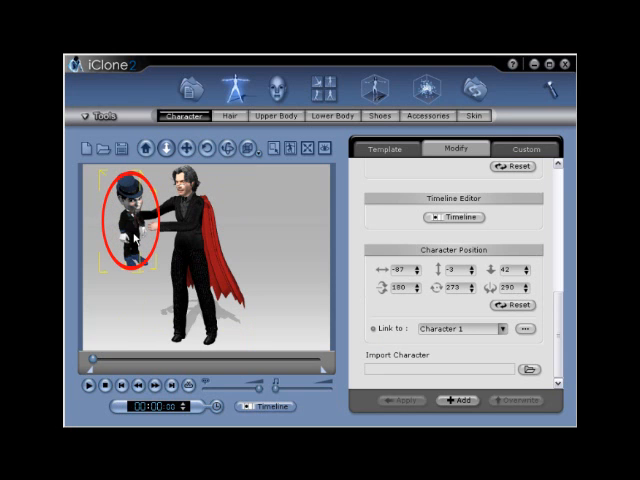
# Select the small puppet avatar to give it its own arms-spread pose
pyautogui.click(322, 80)
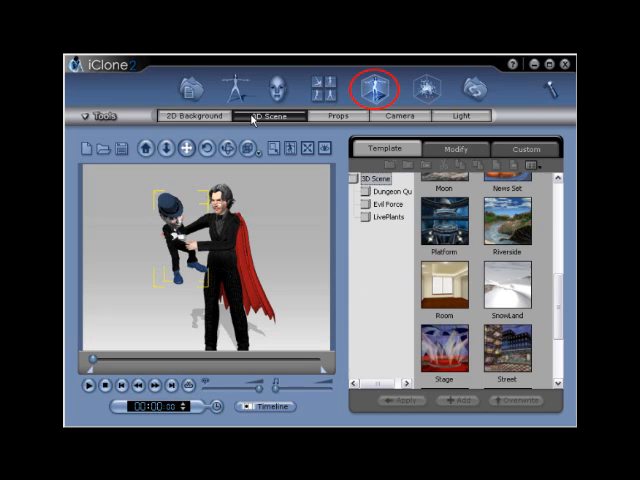
# Apply the spotlit glowing-floor stage image as the 2D background
pyautogui.click(188, 118)
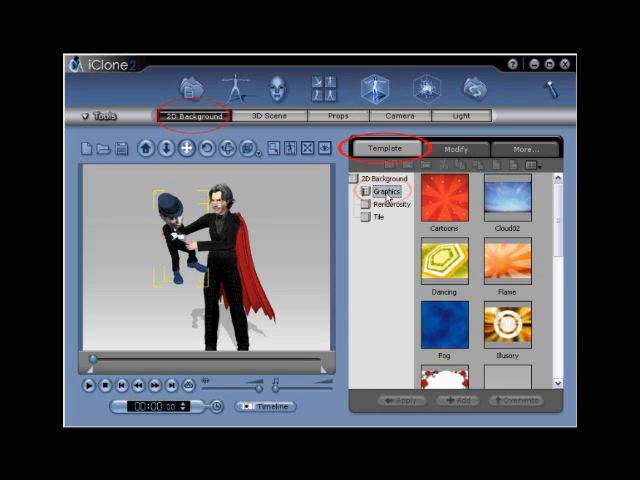
pyautogui.scroll(-3)
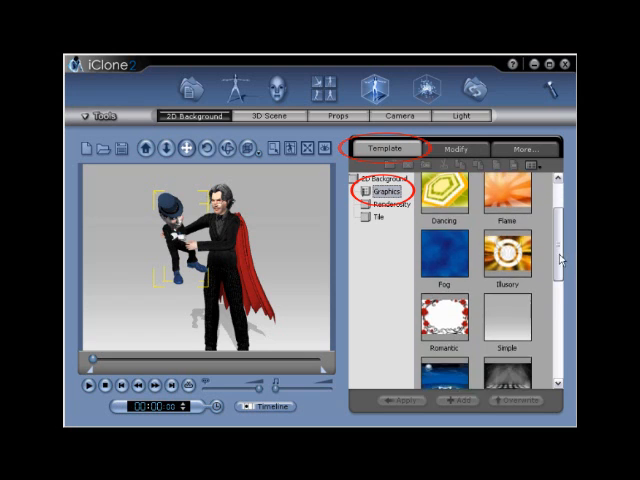
pyautogui.scroll(-3)
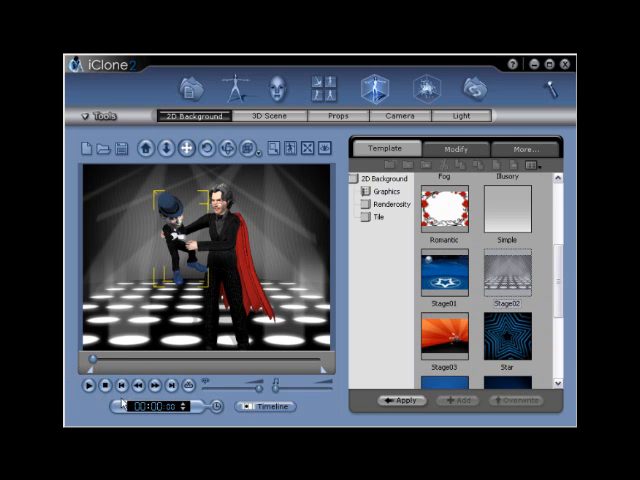
pyautogui.click(90, 388)
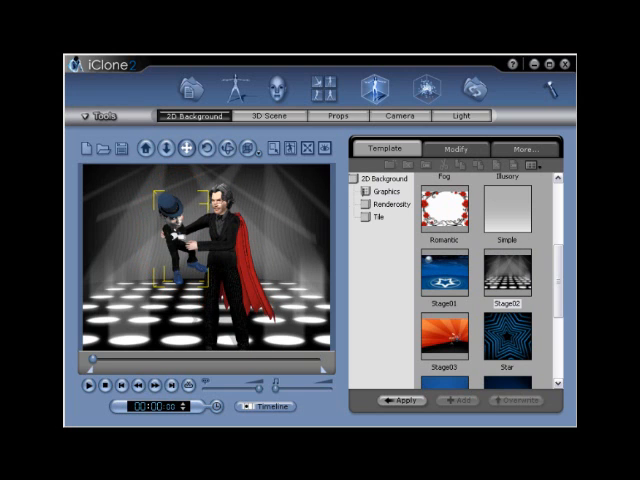
pyautogui.moveTo(148, 384)
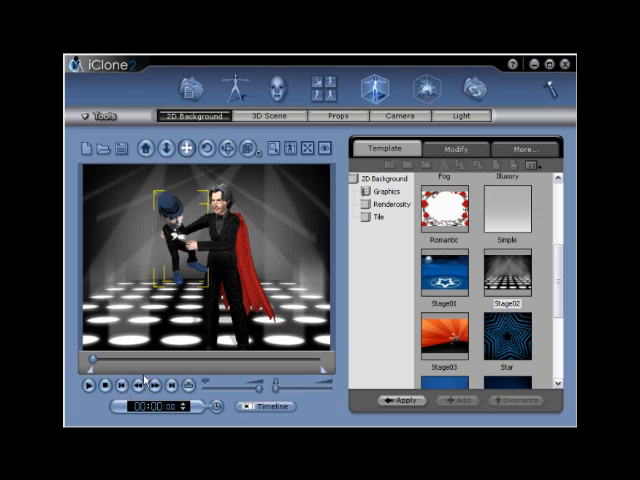